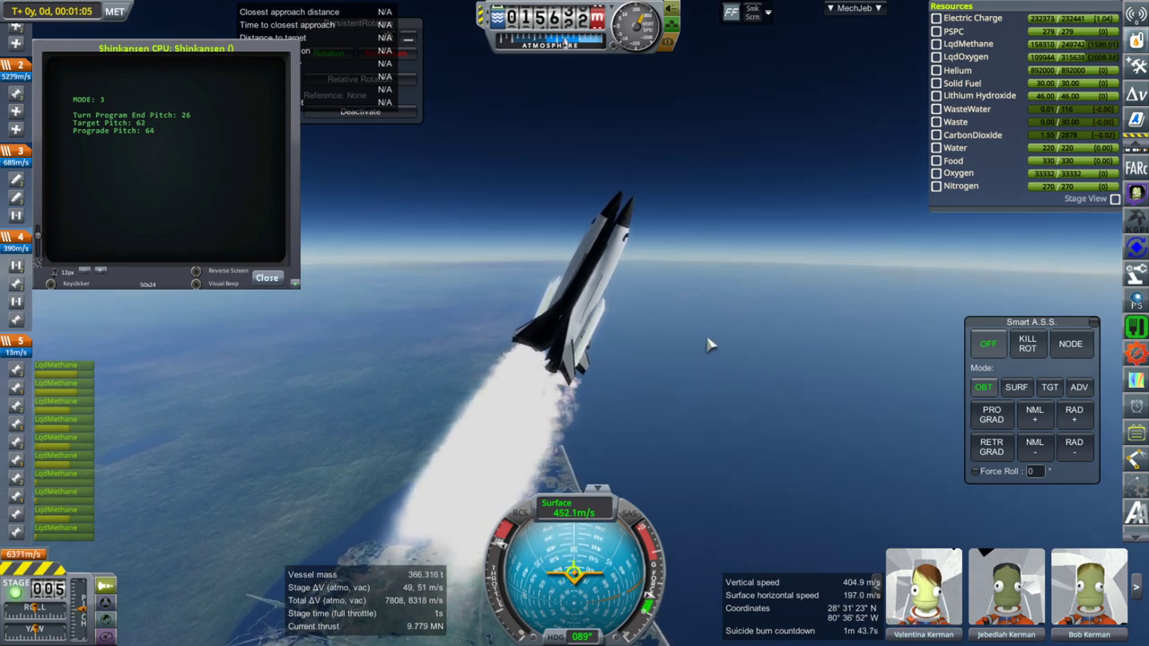
mouse_move(759, 350)
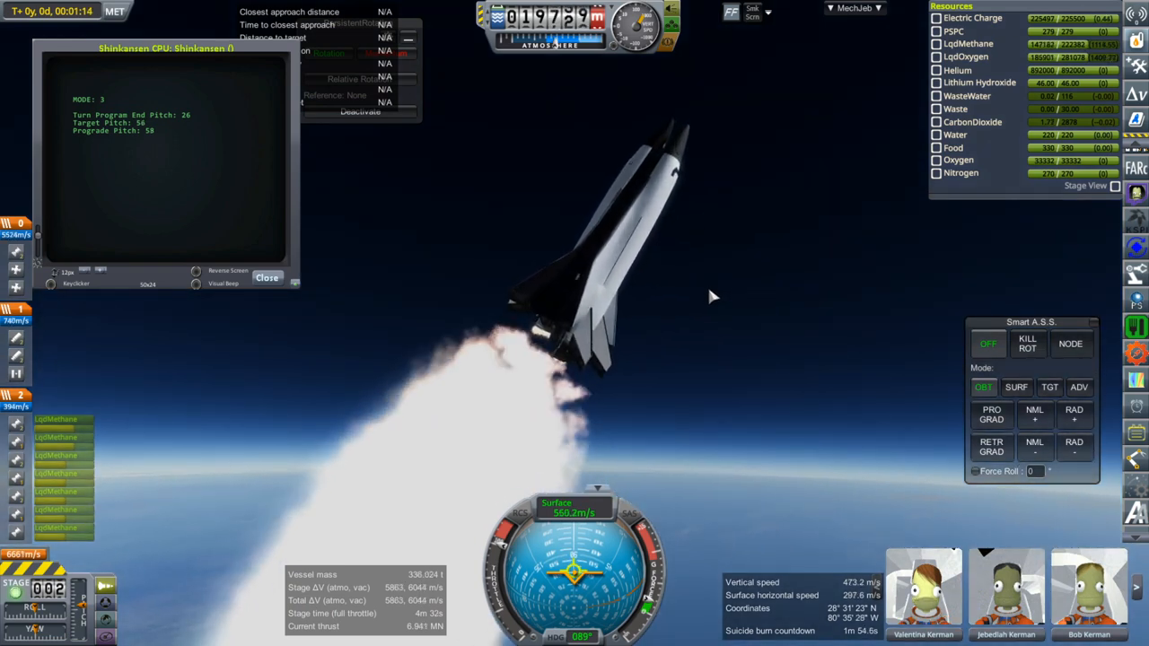
mouse_move(720, 290)
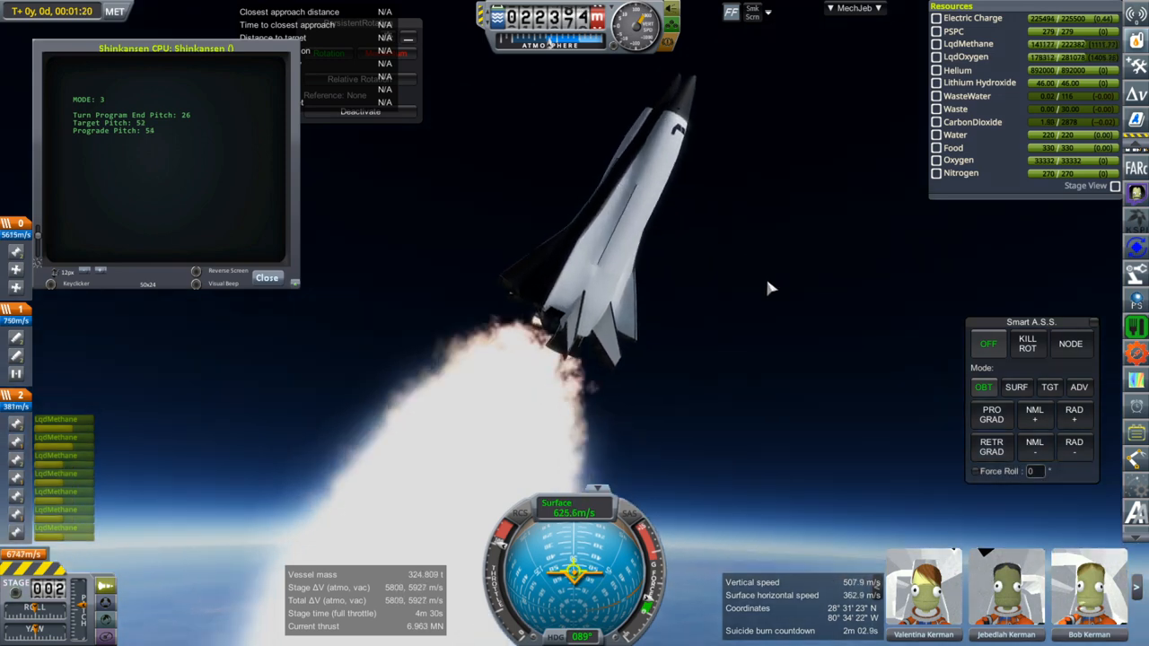
mouse_move(796, 199)
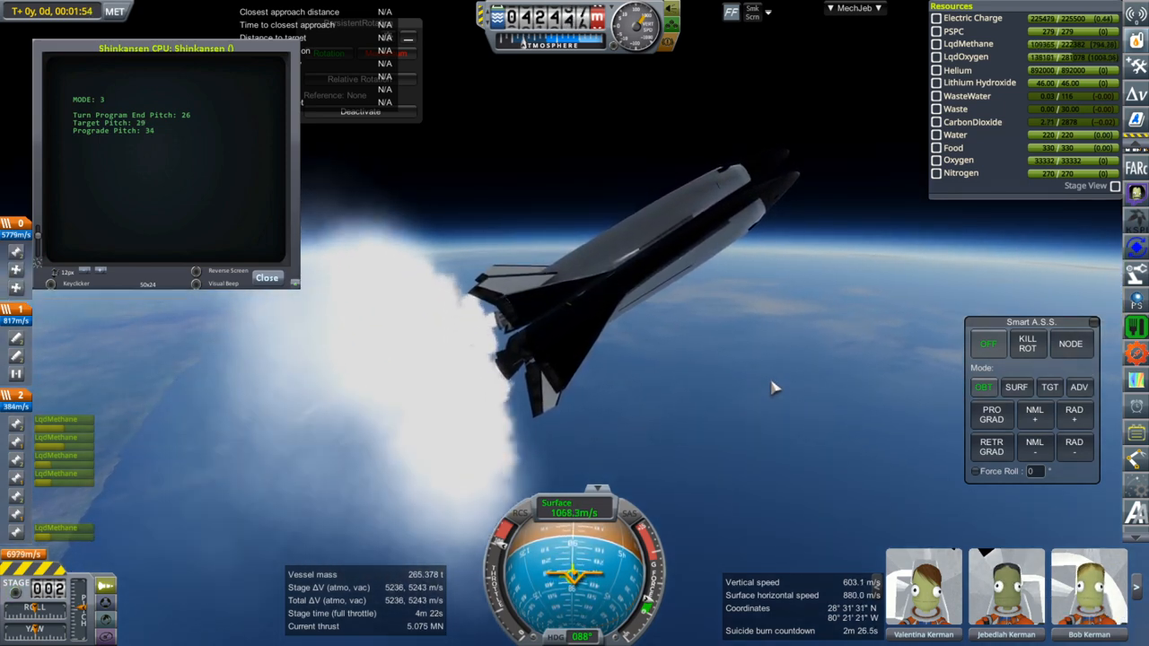
mouse_move(802, 373)
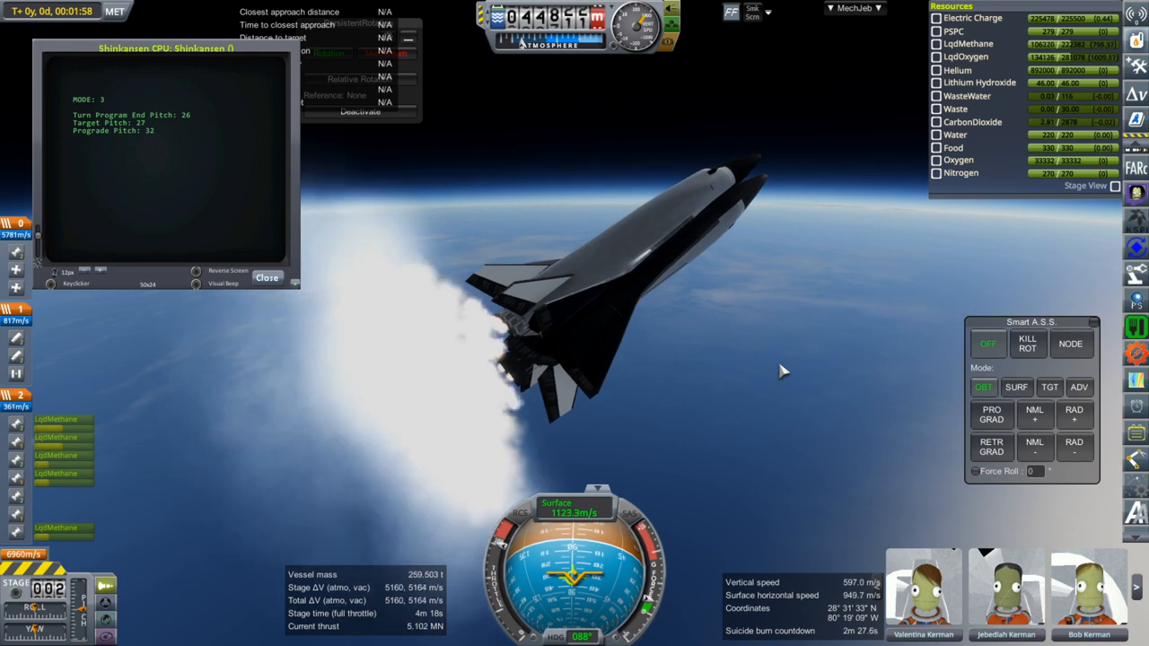
mouse_move(807, 407)
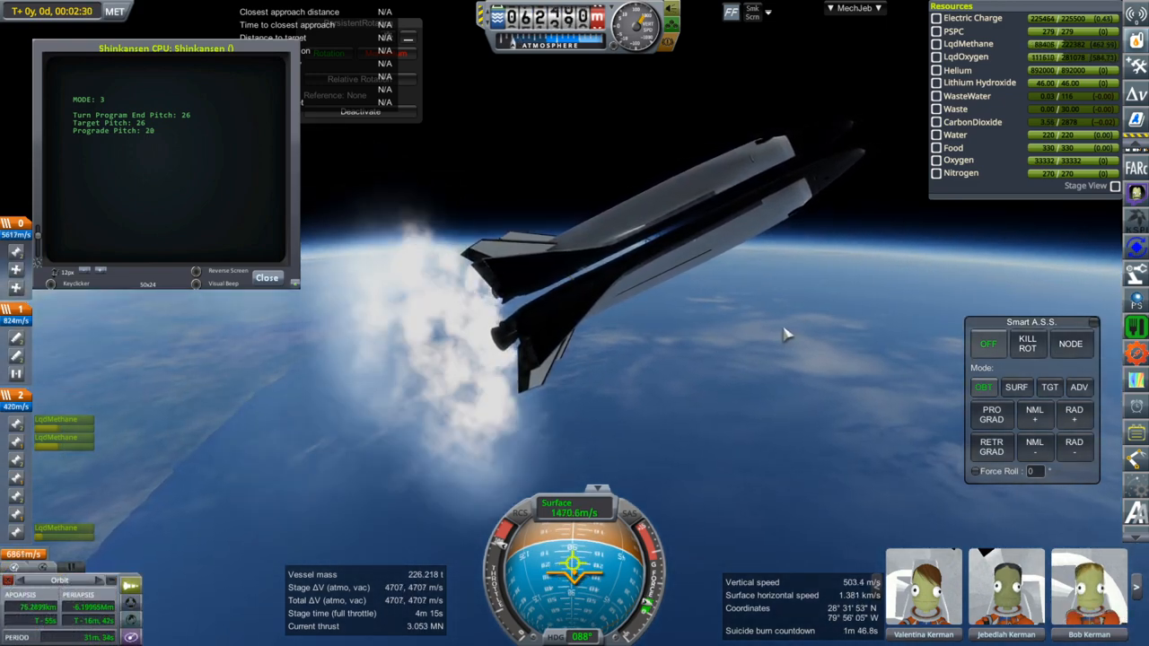
mouse_move(800, 329)
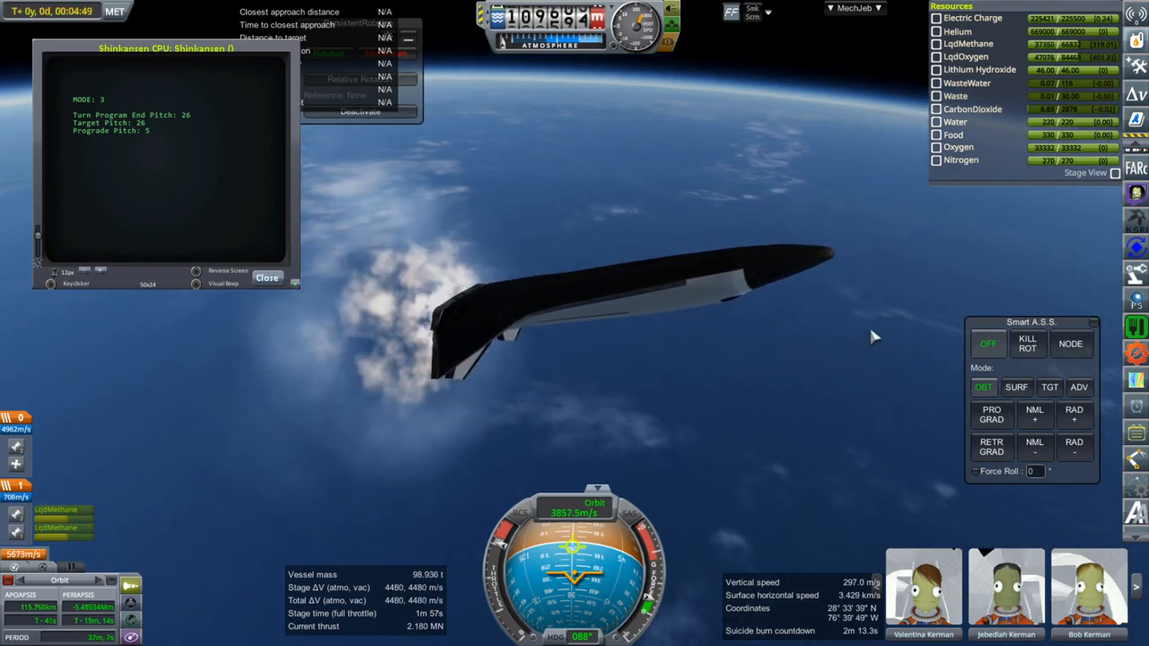
Let the kOS script finish the Shinkansen's ascent to a roughly 160 km periapsis orbit.
left_click(1027, 344)
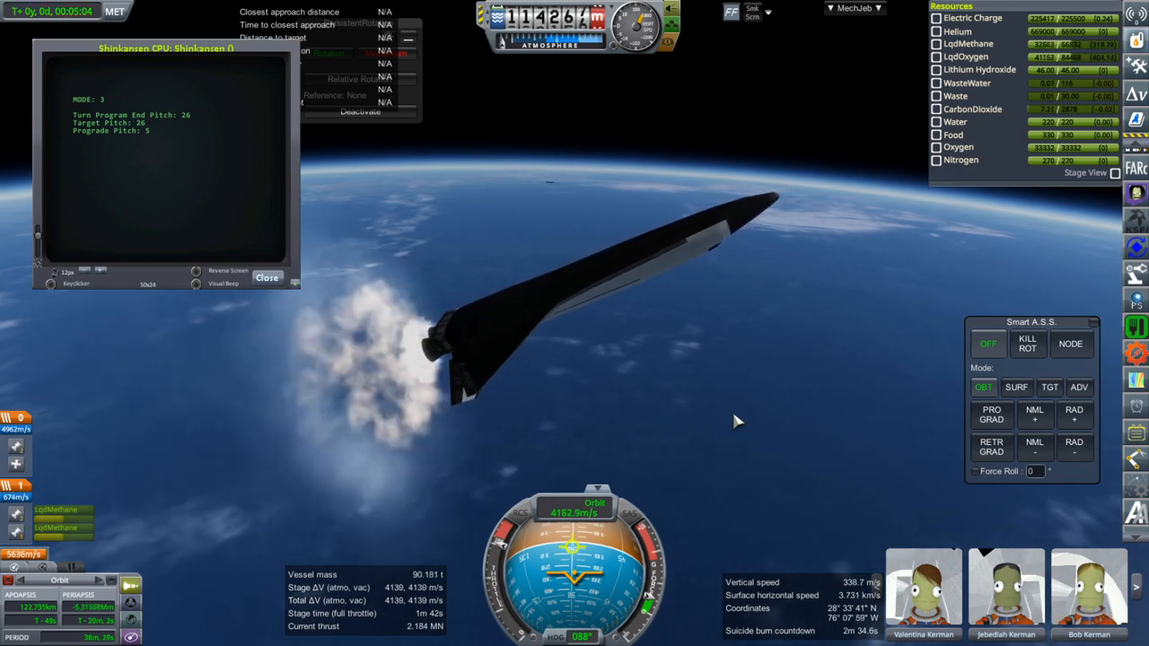
mouse_move(704, 513)
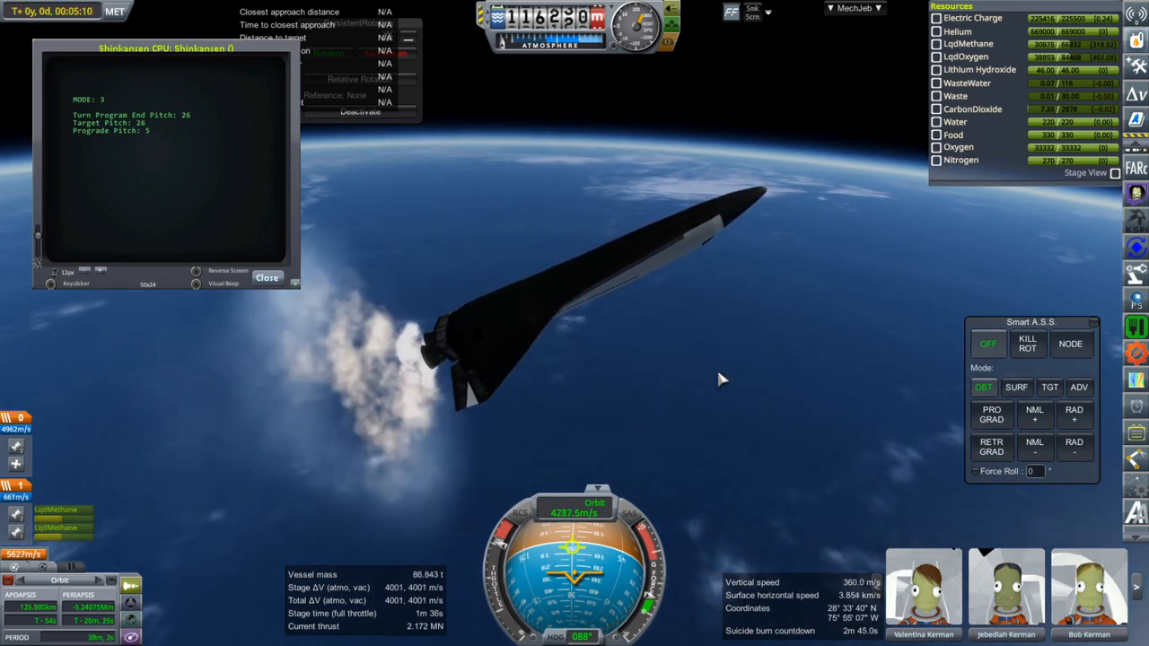
mouse_move(726, 373)
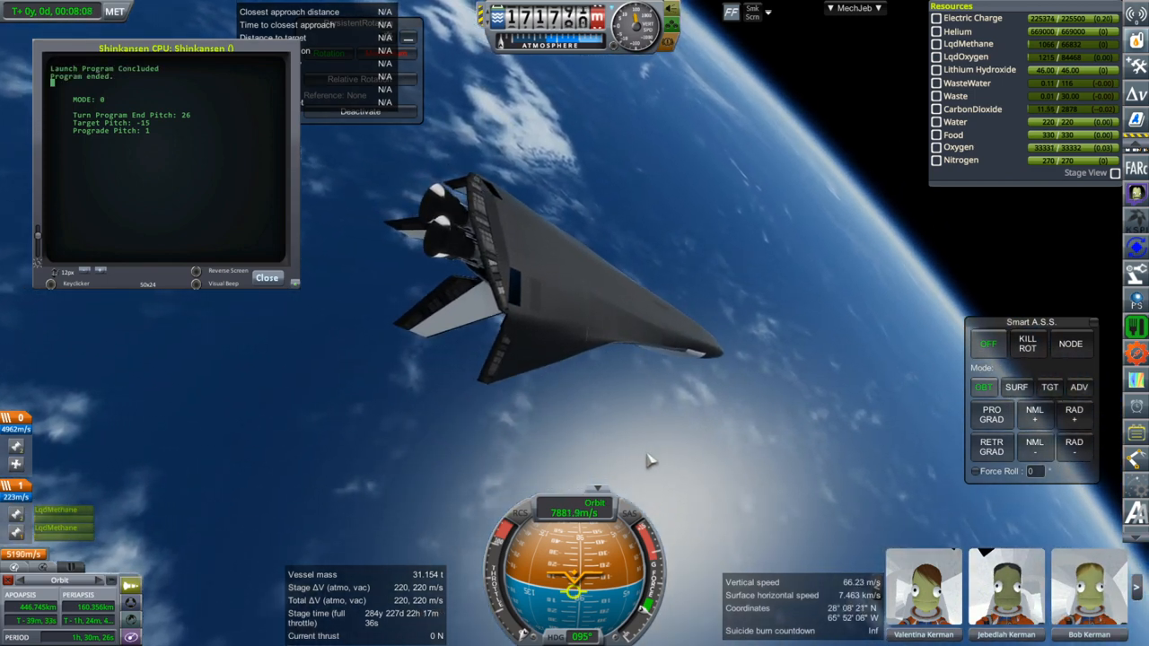
left_click(266, 277)
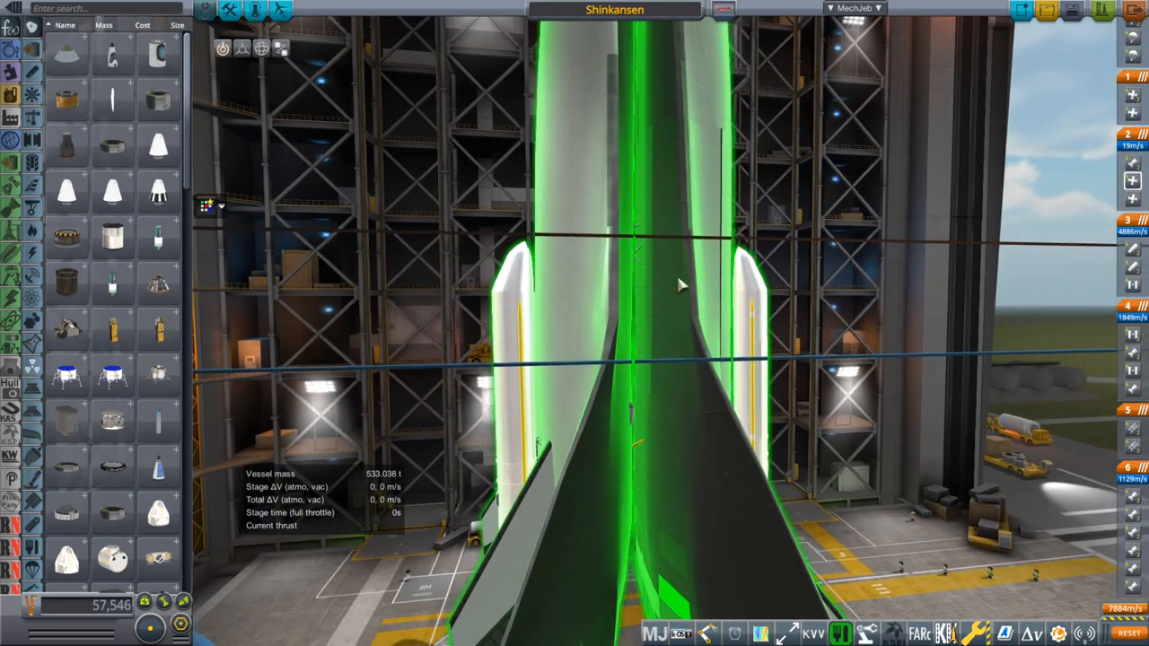
Move the Shinkansen spaceplane into place within the Shinkansen - Unix assembly.
left_click_drag(683, 285, 844, 527)
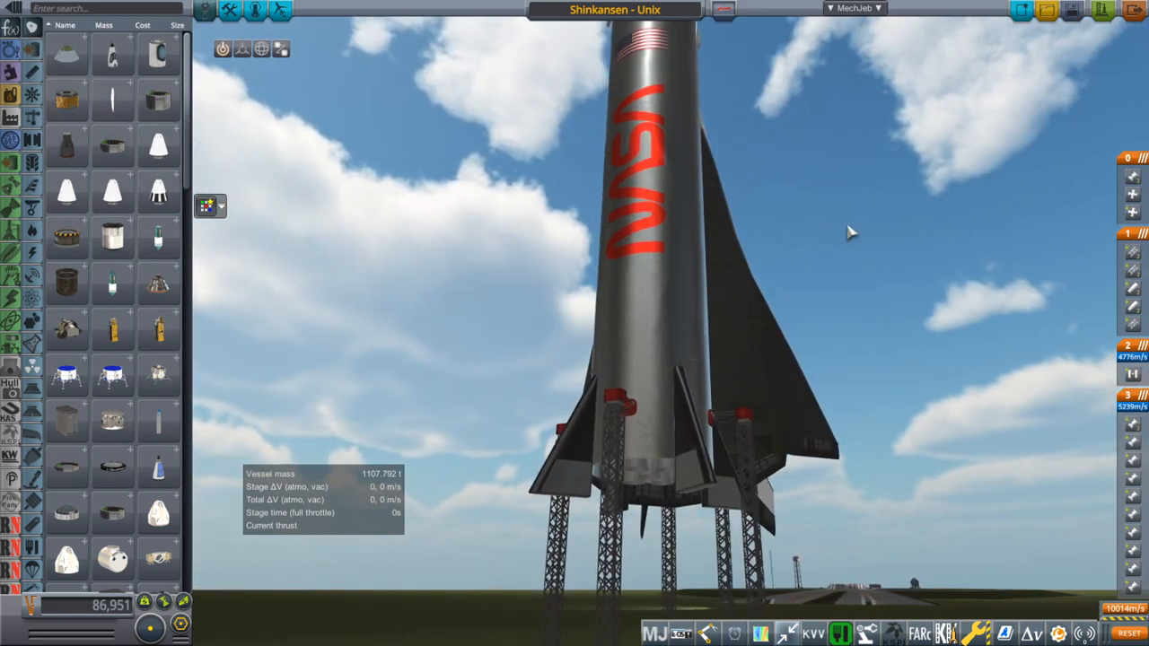
Enable MechJeb's Delta-V Stats, showing about 10,547 m/s across four stages.
left_click(851, 11)
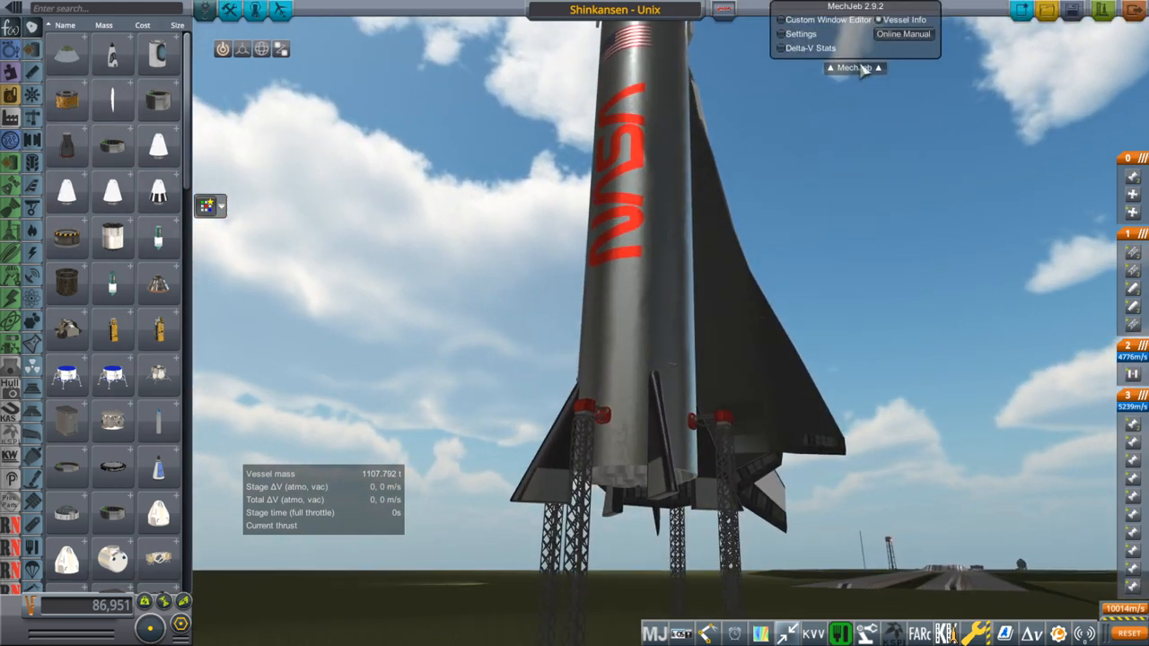
left_click(784, 51)
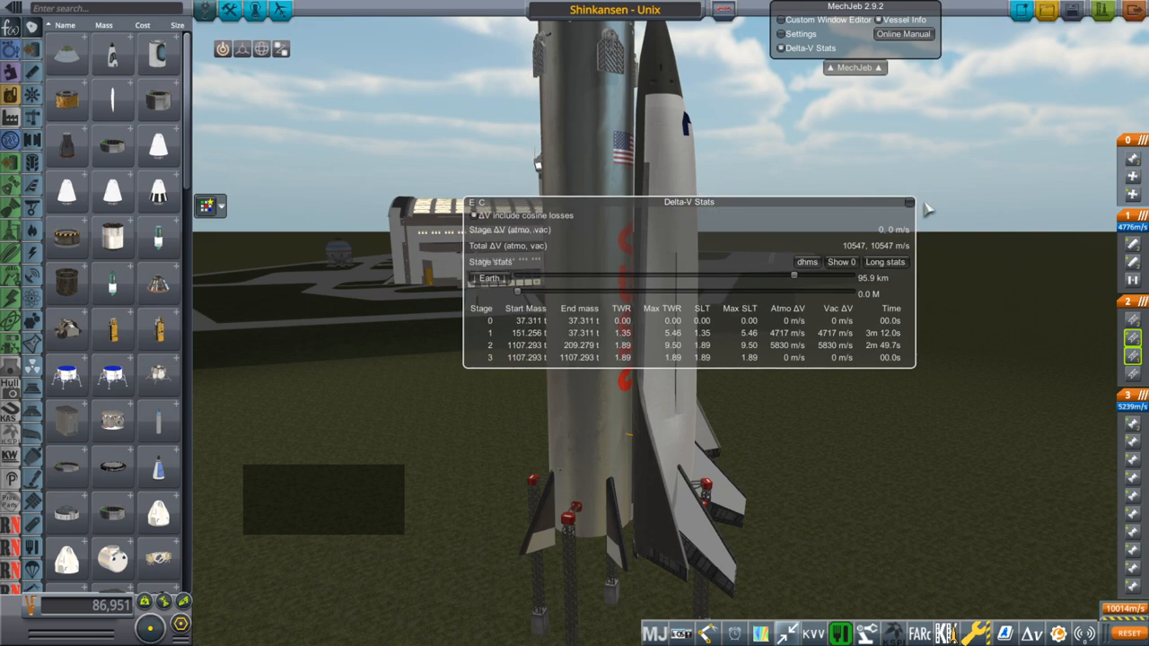
Untick Delta-V Stats to dismiss the readout and reveal the full stack.
left_click(777, 48)
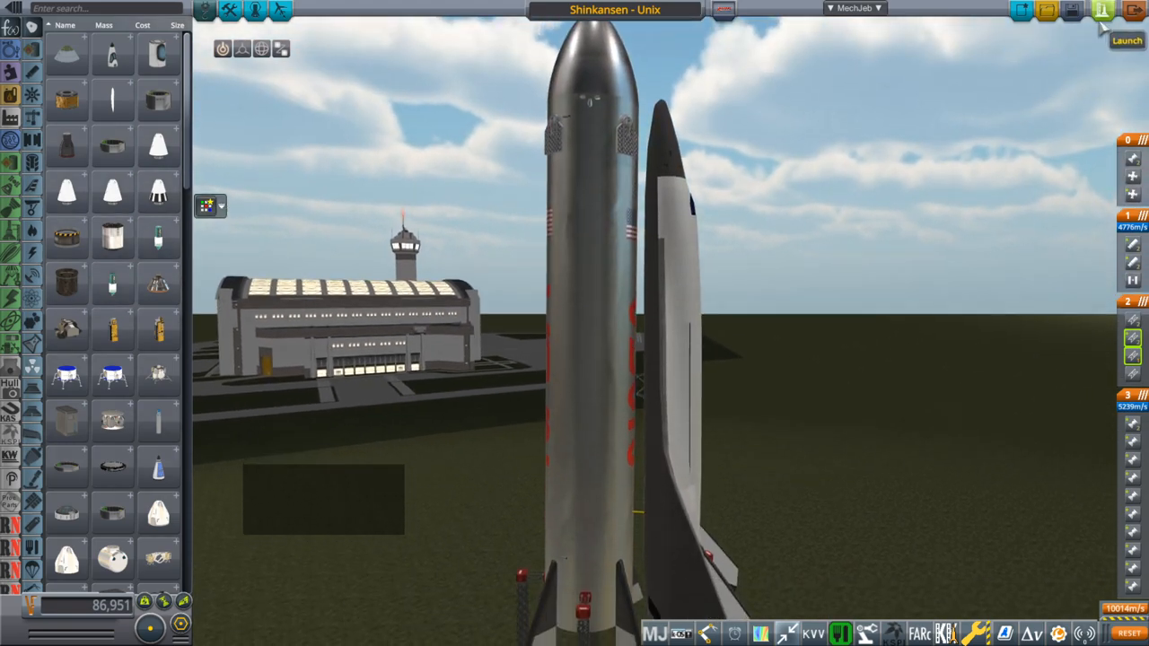
Launch the Shinkansen - Unix stack and hold Smart A.S.S. SURF attitude at heading 90.
left_click(1117, 42)
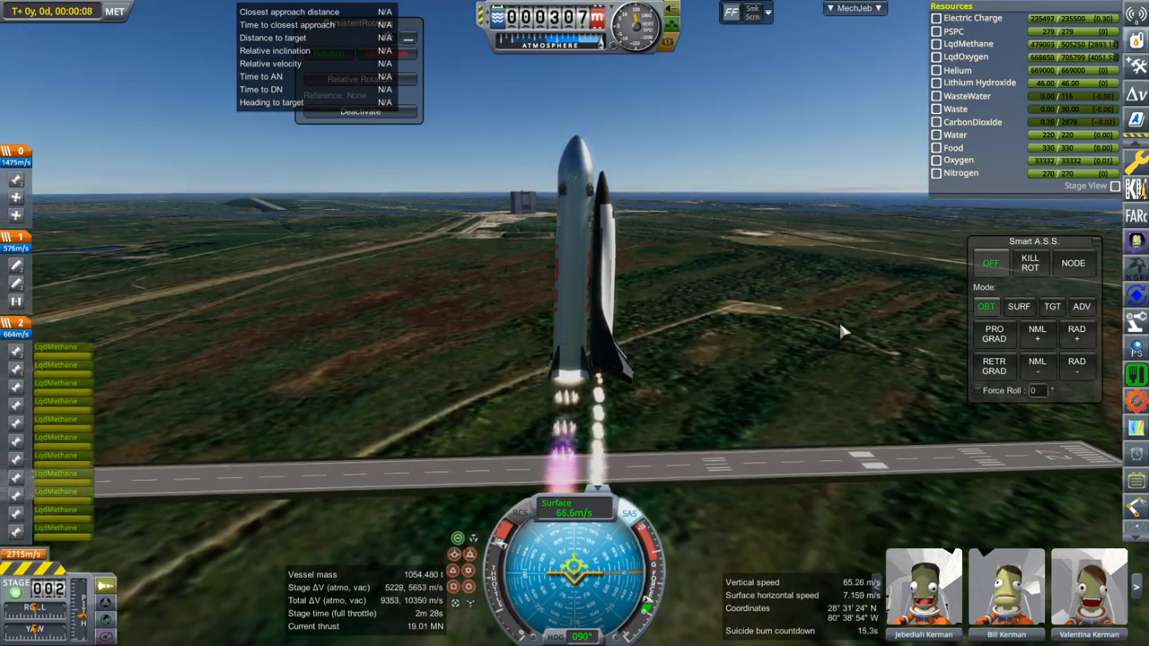
mouse_move(579, 285)
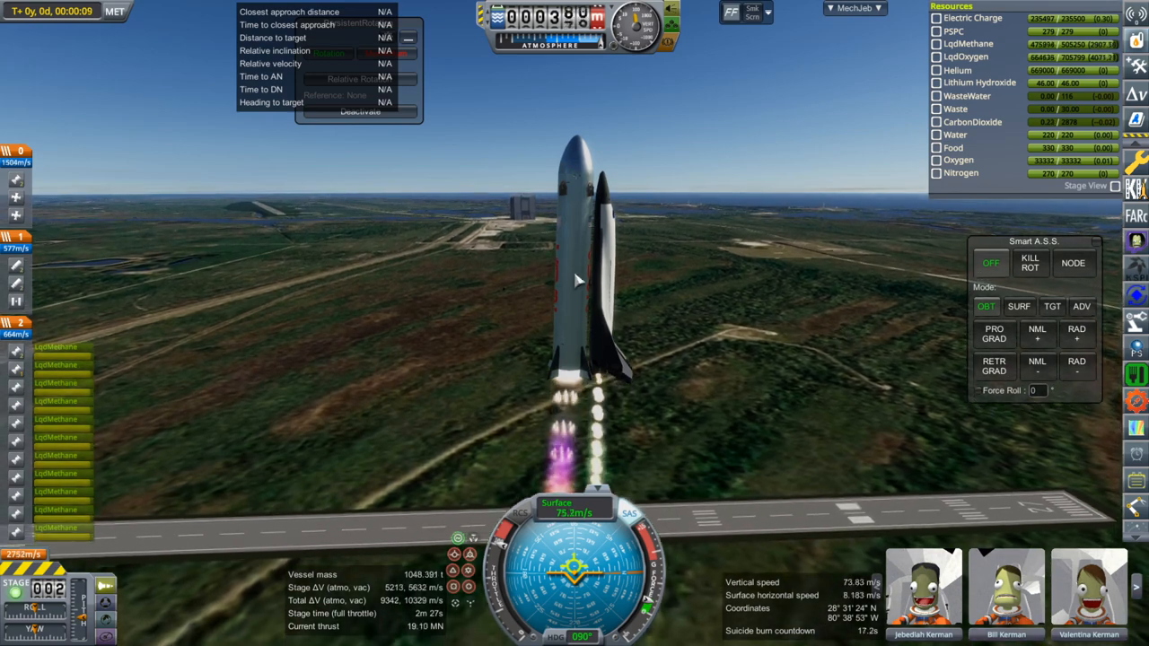
left_click(1019, 306)
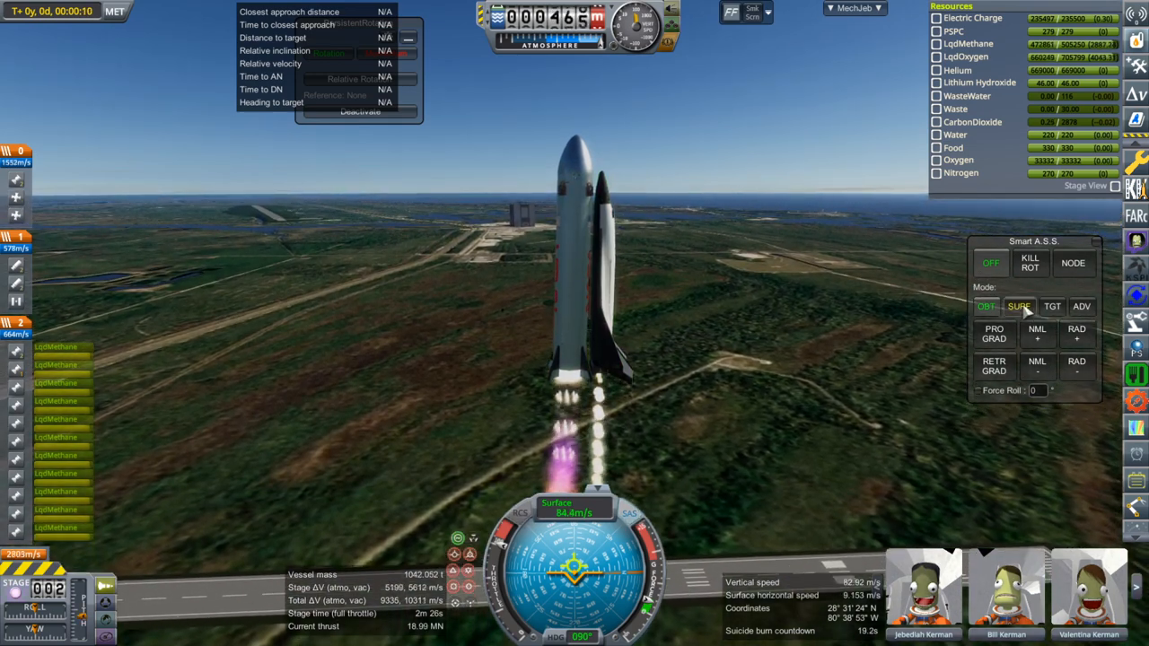
left_click(1021, 307)
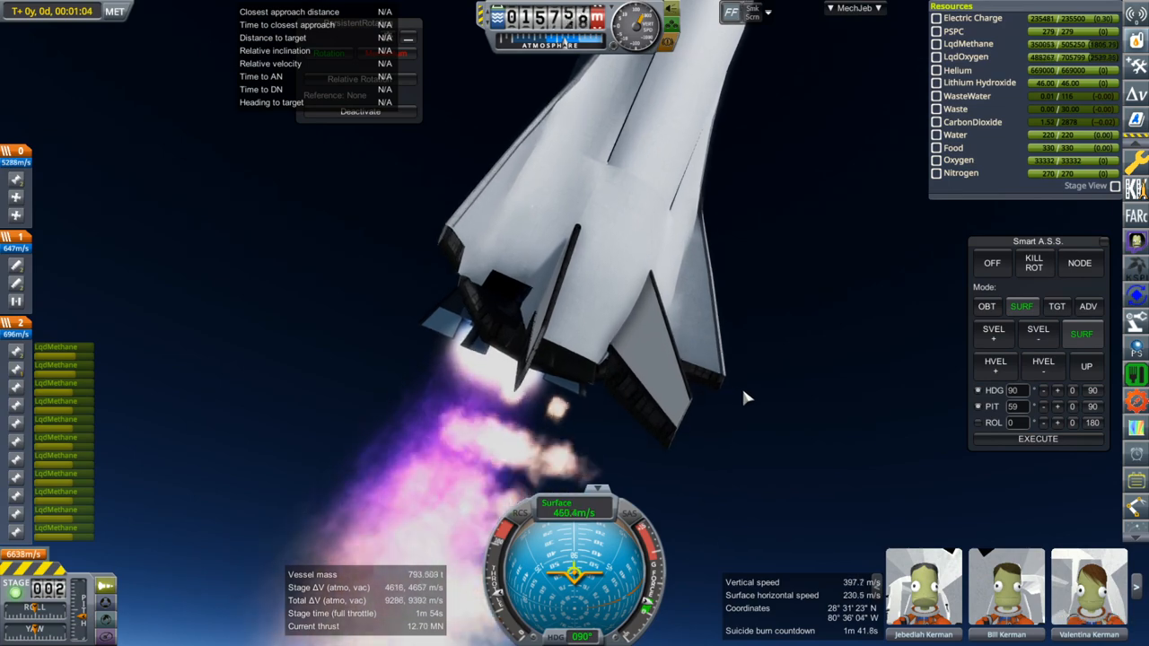
mouse_move(821, 457)
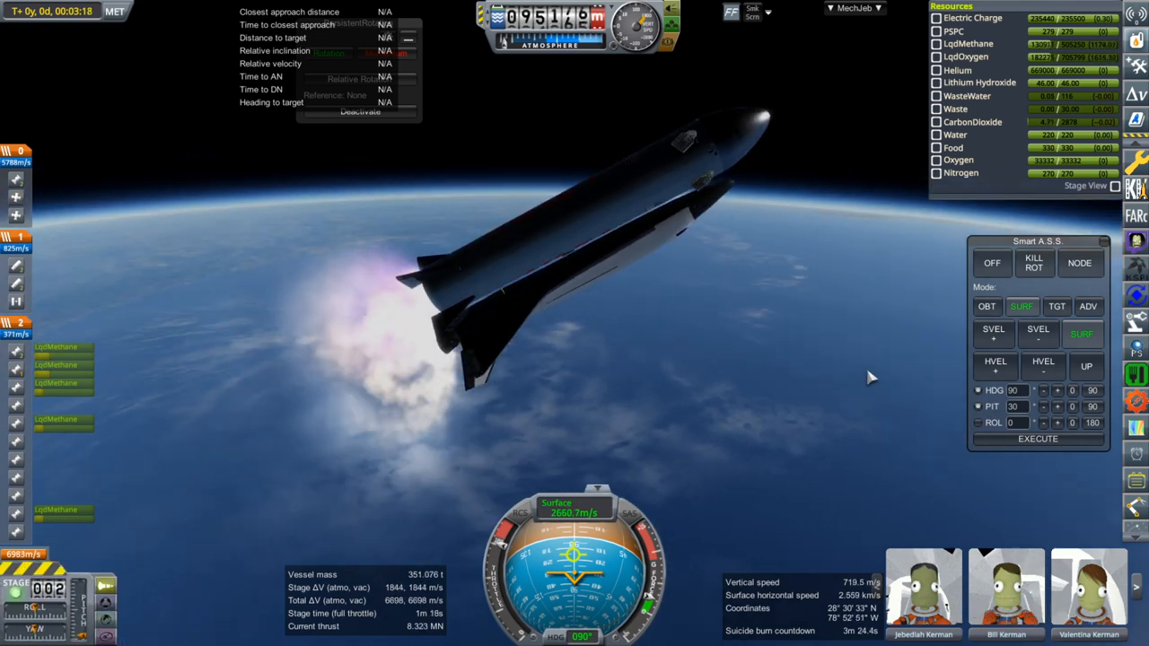
mouse_move(839, 393)
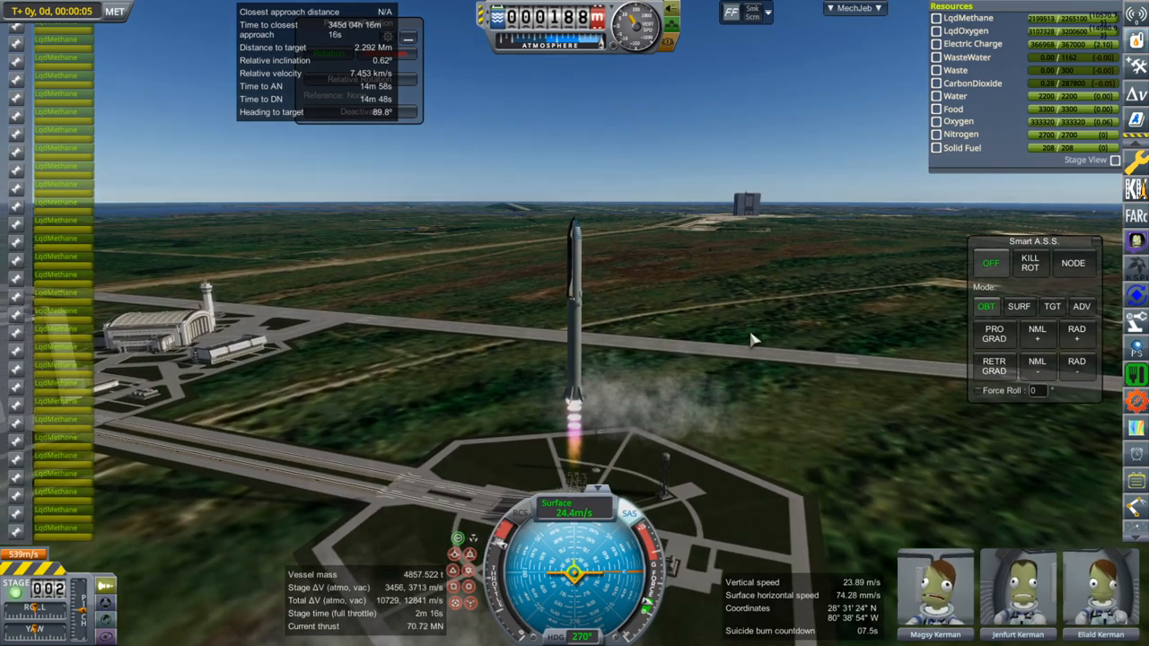
Set Smart A.S.S. to SURF mode, heading 90 and pitch 60, for the tanker's climb.
left_click(1019, 306)
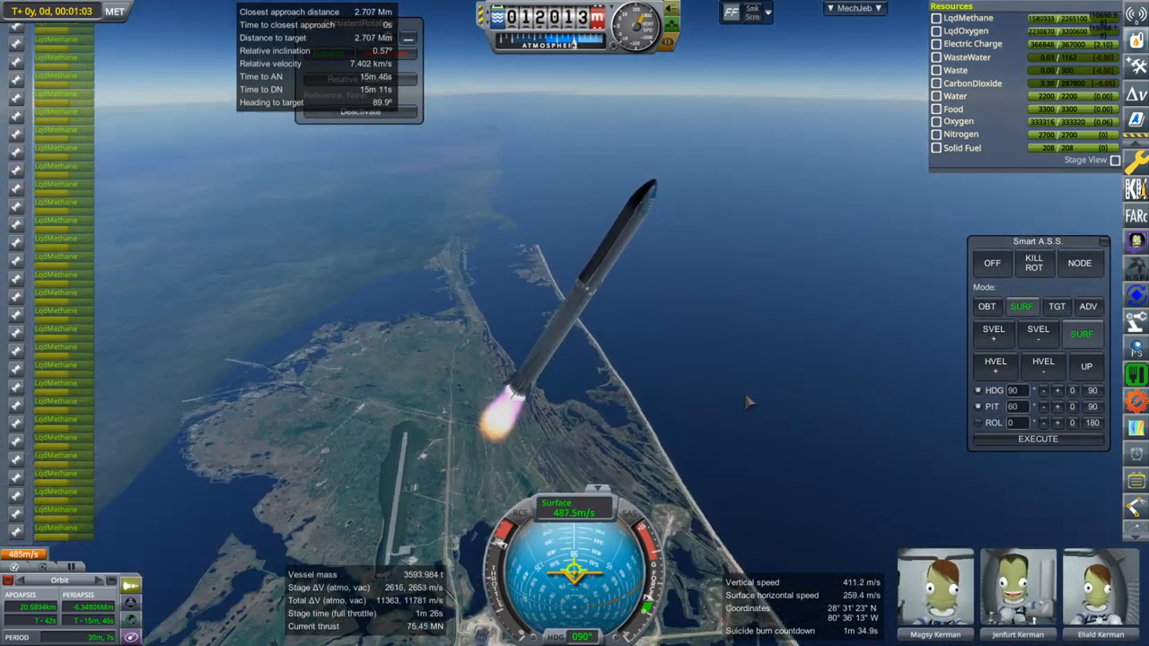
mouse_move(841, 418)
type("20")
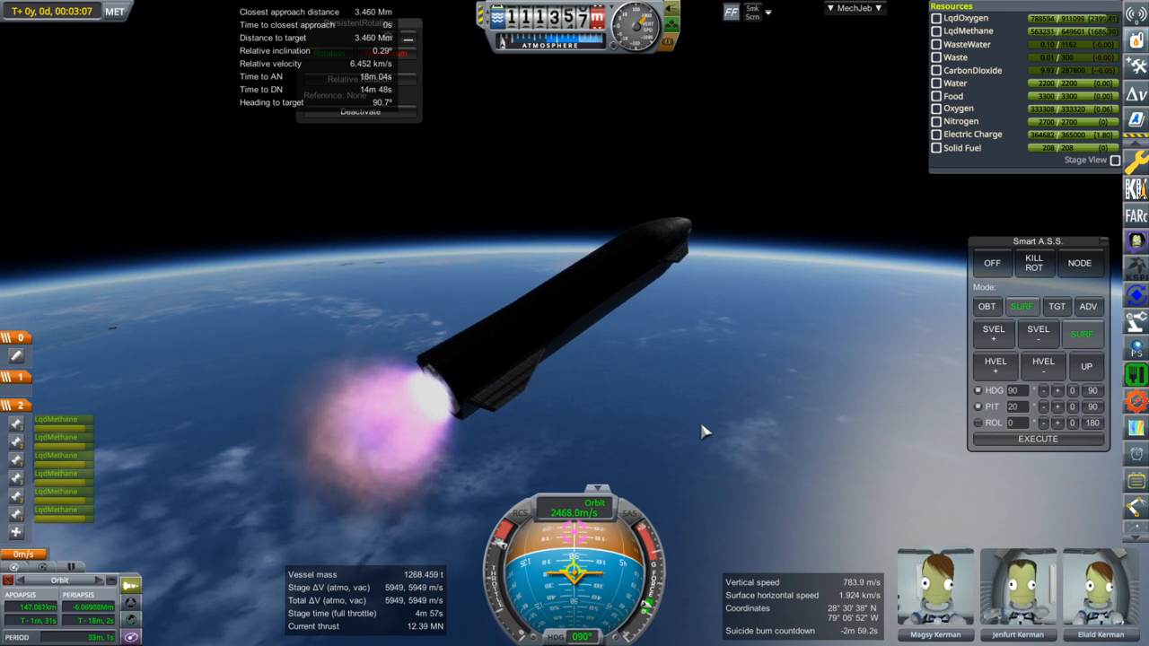
mouse_move(761, 452)
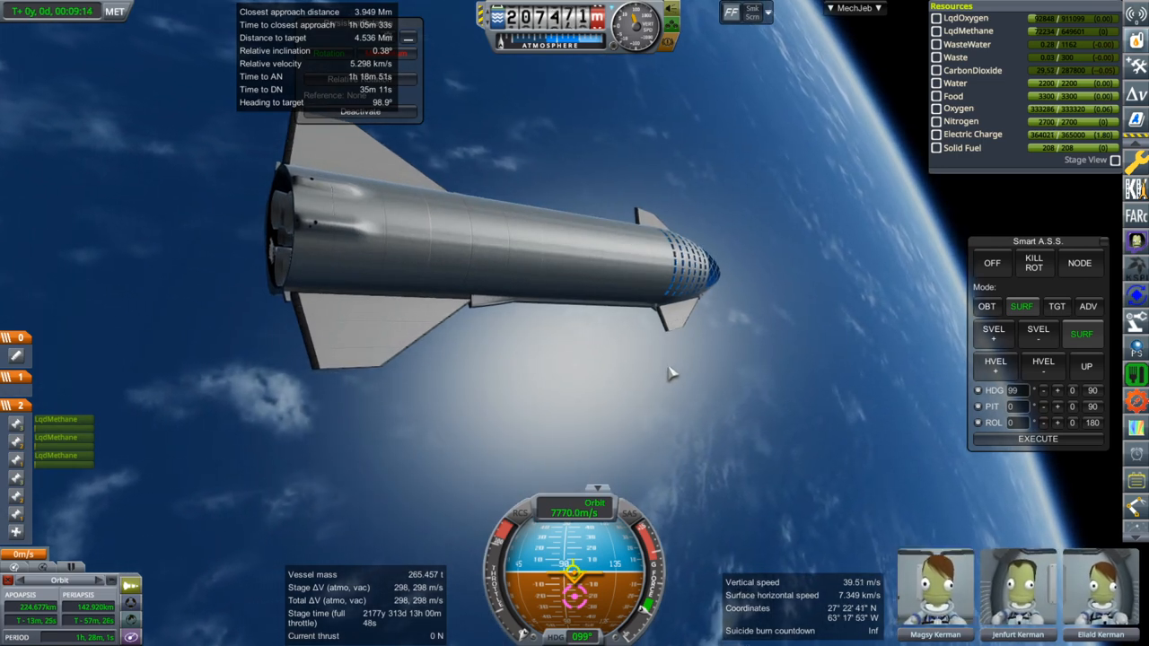
mouse_move(750, 368)
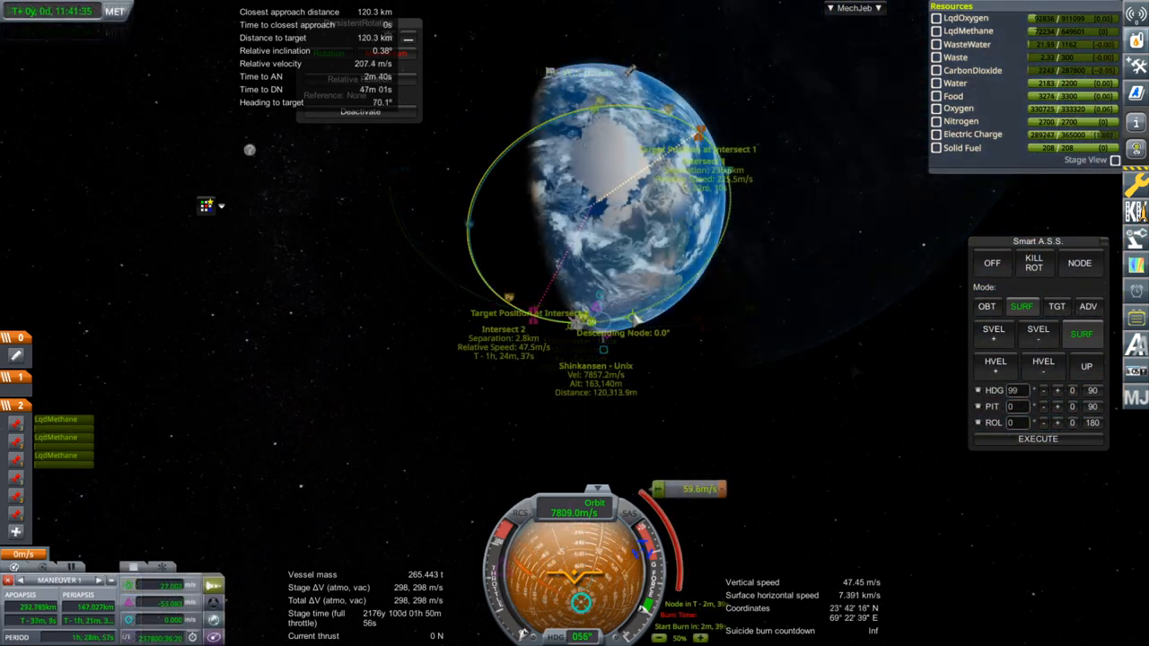
mouse_move(785, 402)
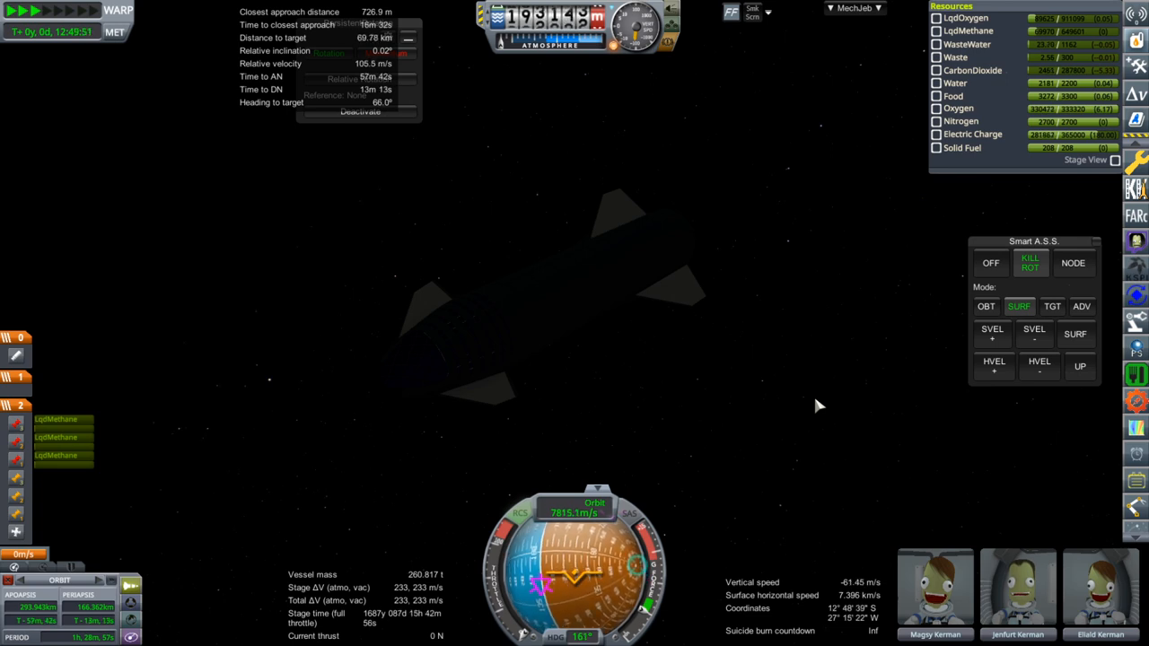
Point the tanker TGT RVEL- and brake to about 1.6 m/s relative speed.
left_click(1034, 306)
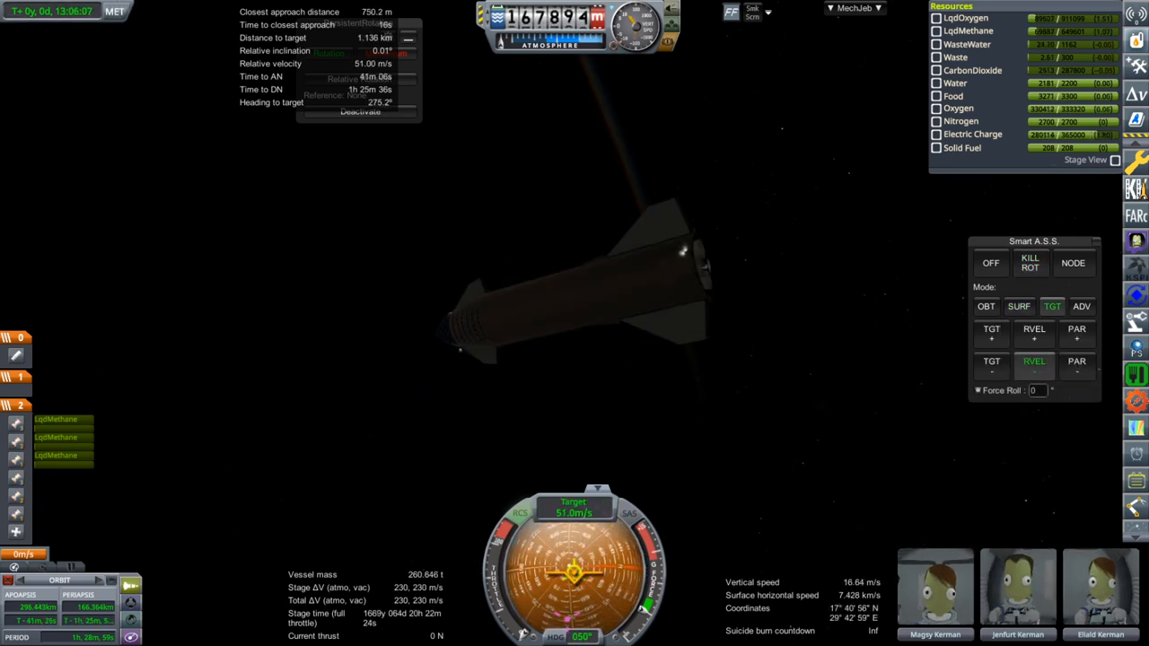
mouse_move(897, 268)
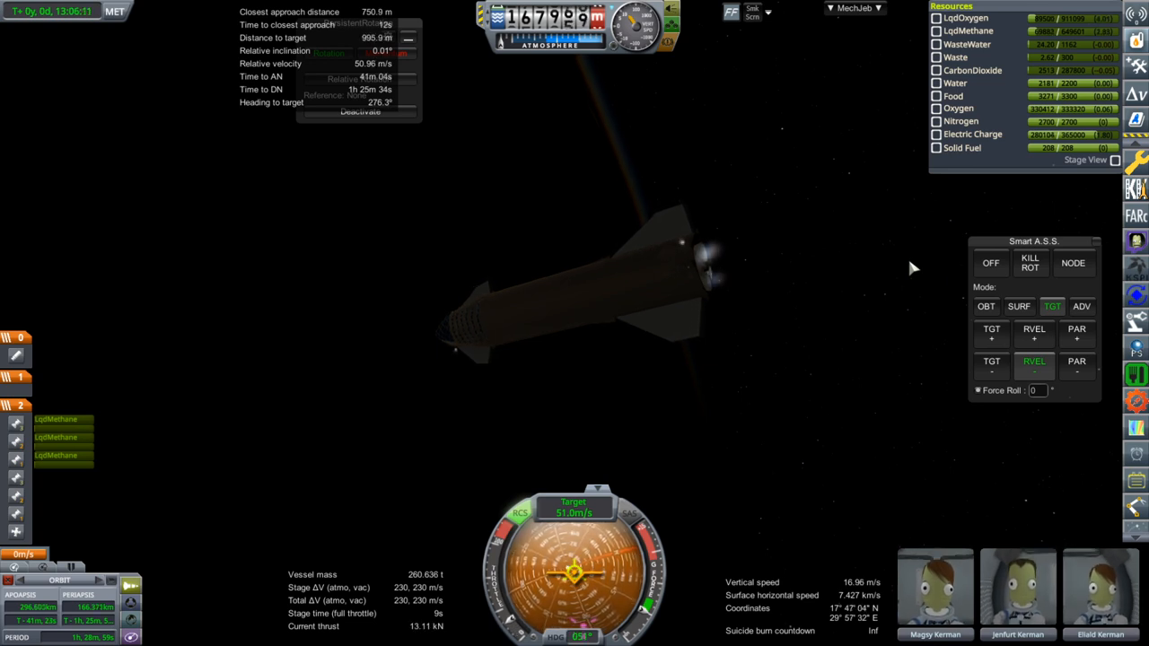
left_click(1031, 263)
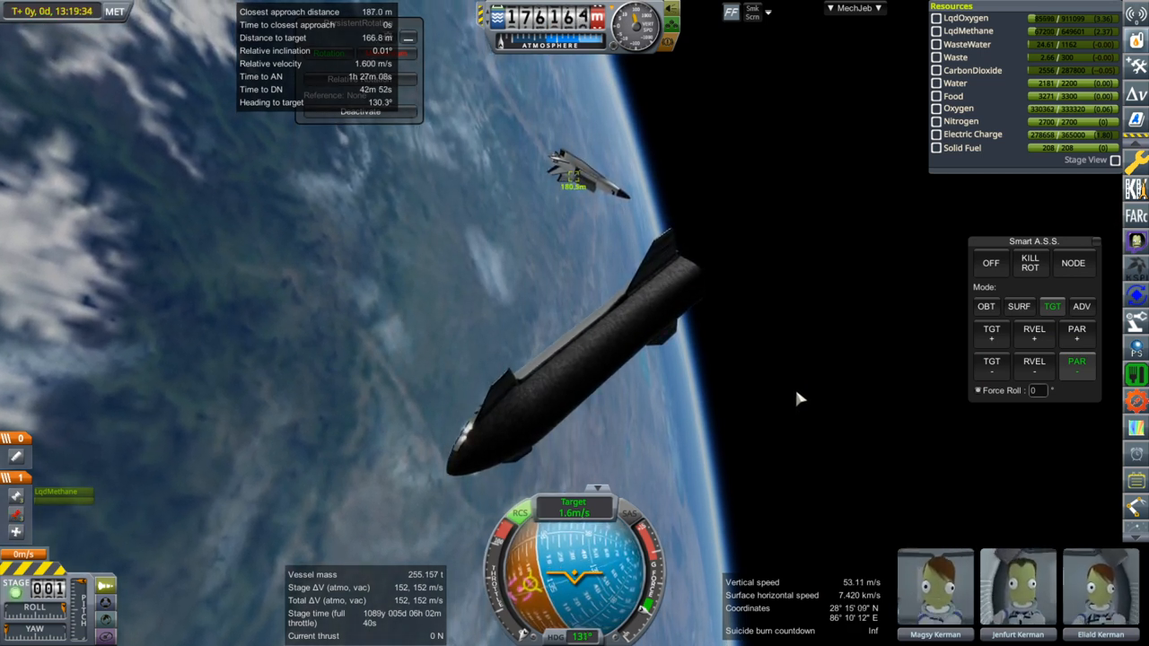
Toggle Smart A.S.S. between PAR+ and RVEL- while drifting about 314 m away.
left_click(1033, 364)
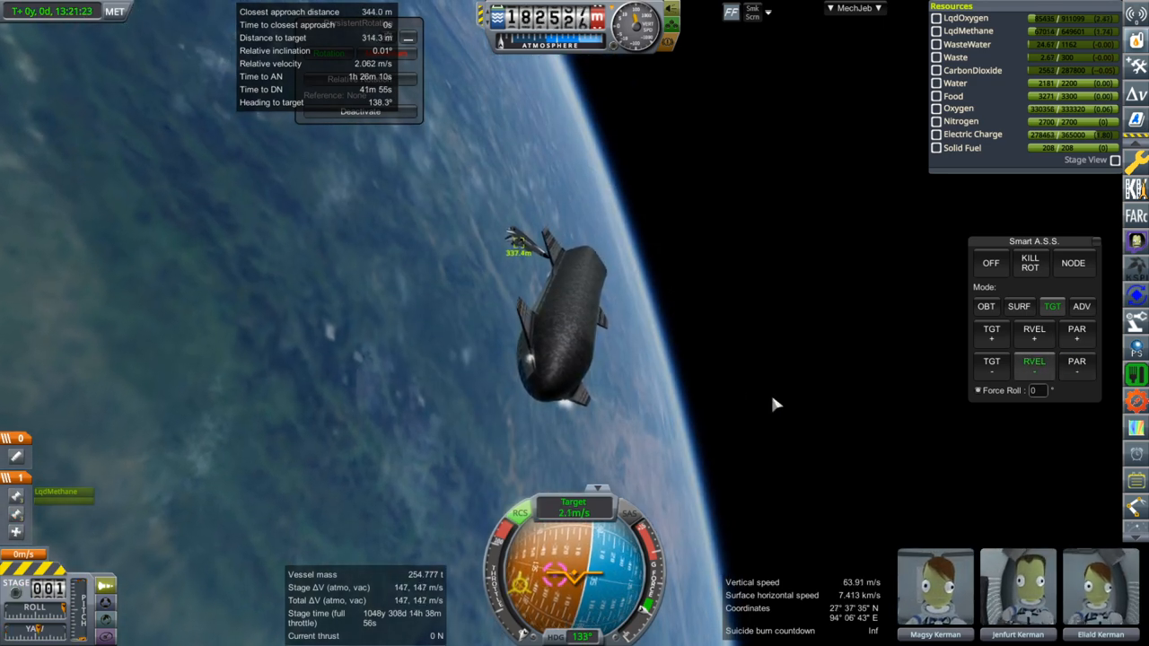
mouse_move(702, 386)
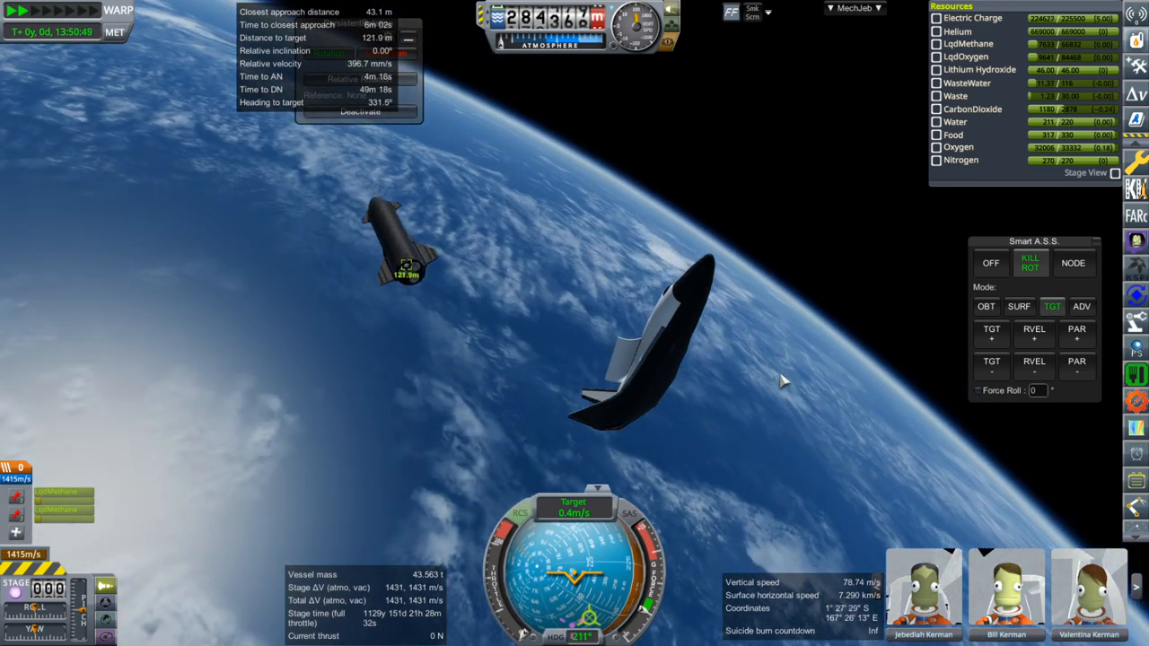
mouse_move(817, 386)
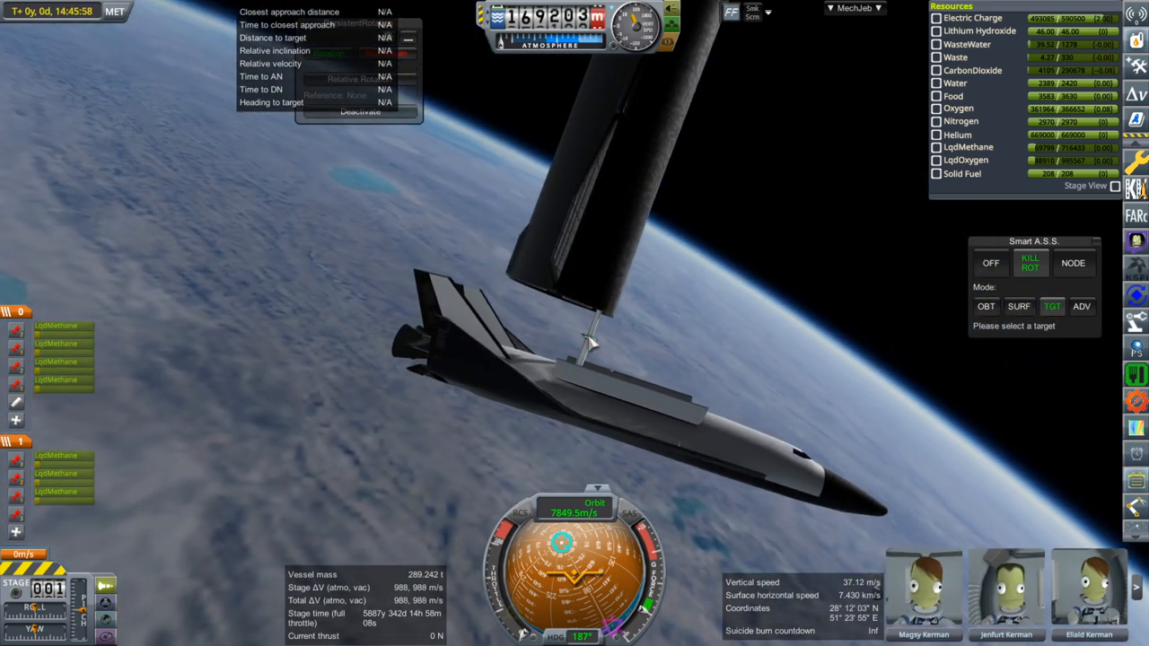
Undock the Shinkansen spaceplane from the Starship tanker through the part's context menu.
right_click(606, 337)
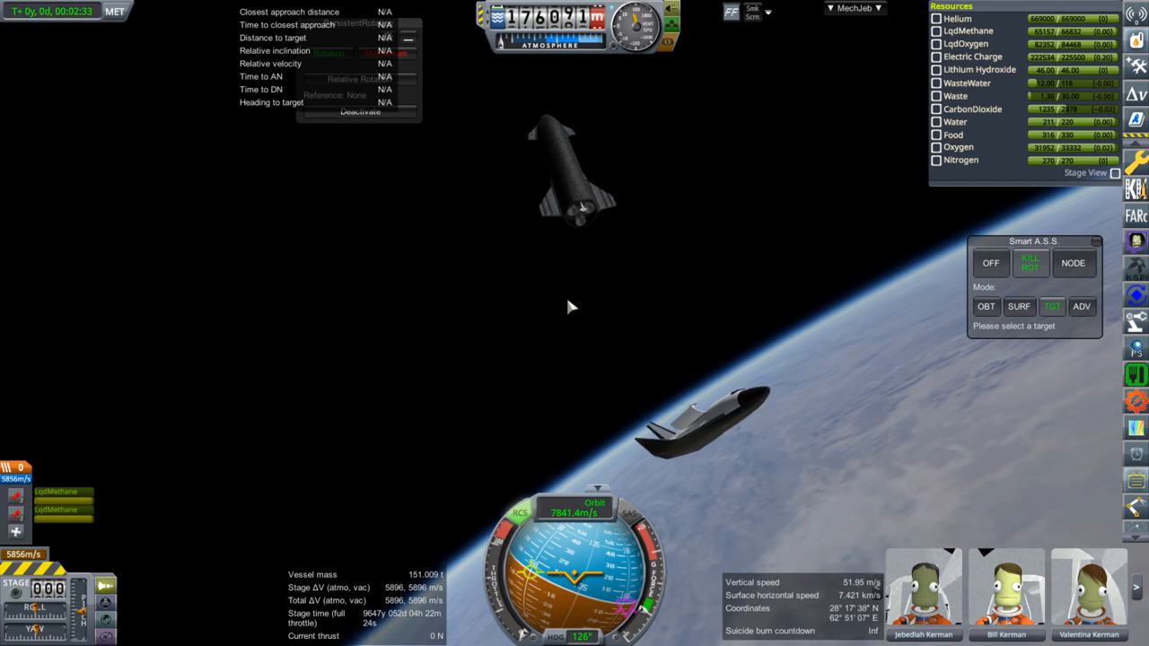
mouse_move(547, 323)
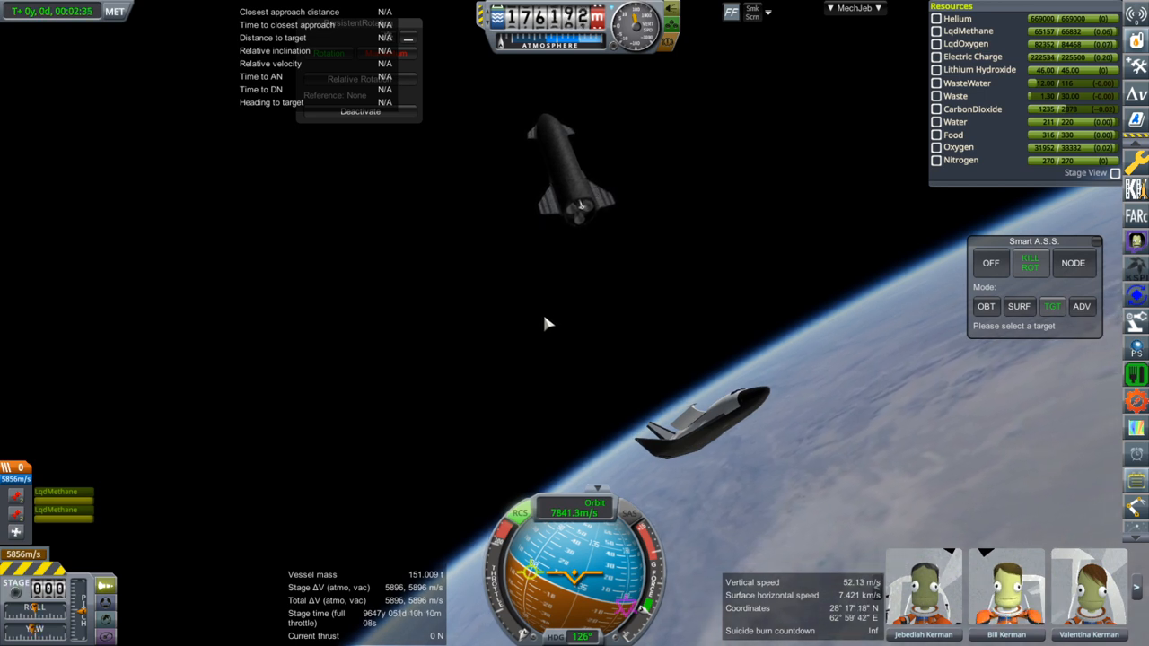
mouse_move(537, 339)
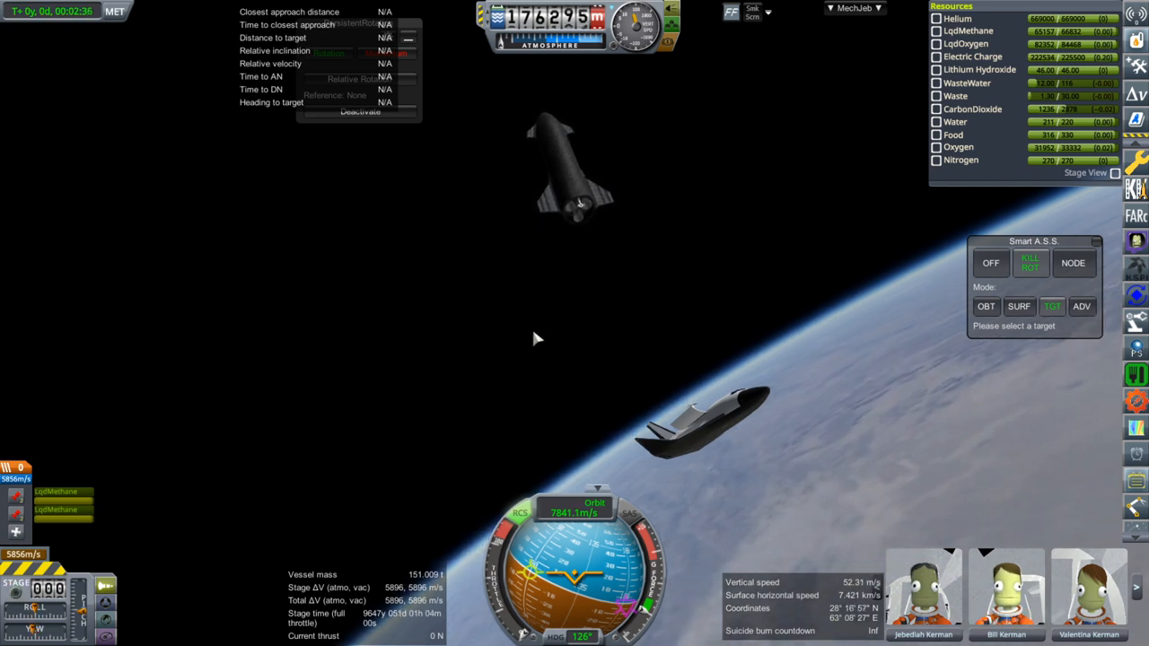